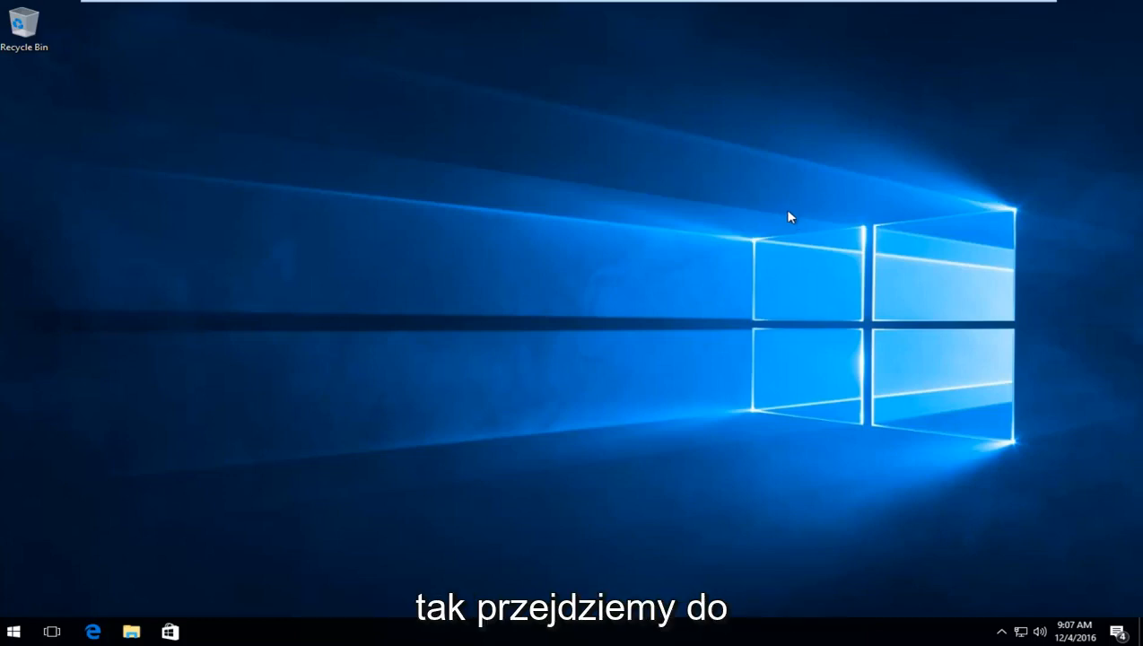
Step: Launch Device Manager from the Start menu search for 'device manager'
left_click(15, 632)
type("device manager")
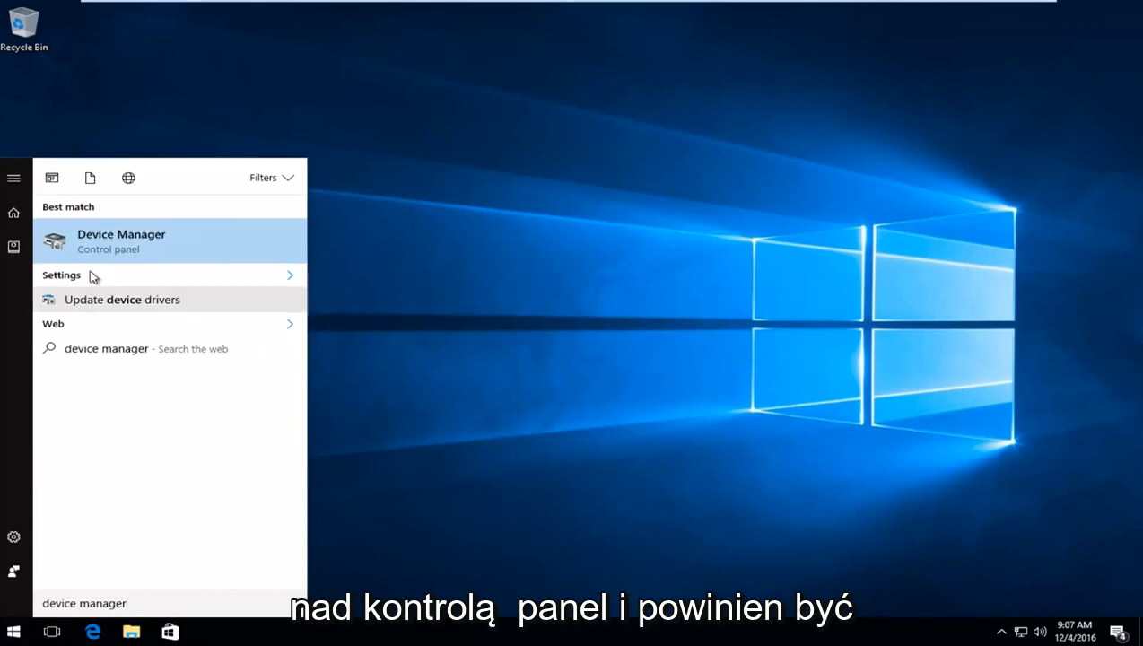
mouse_move(98, 247)
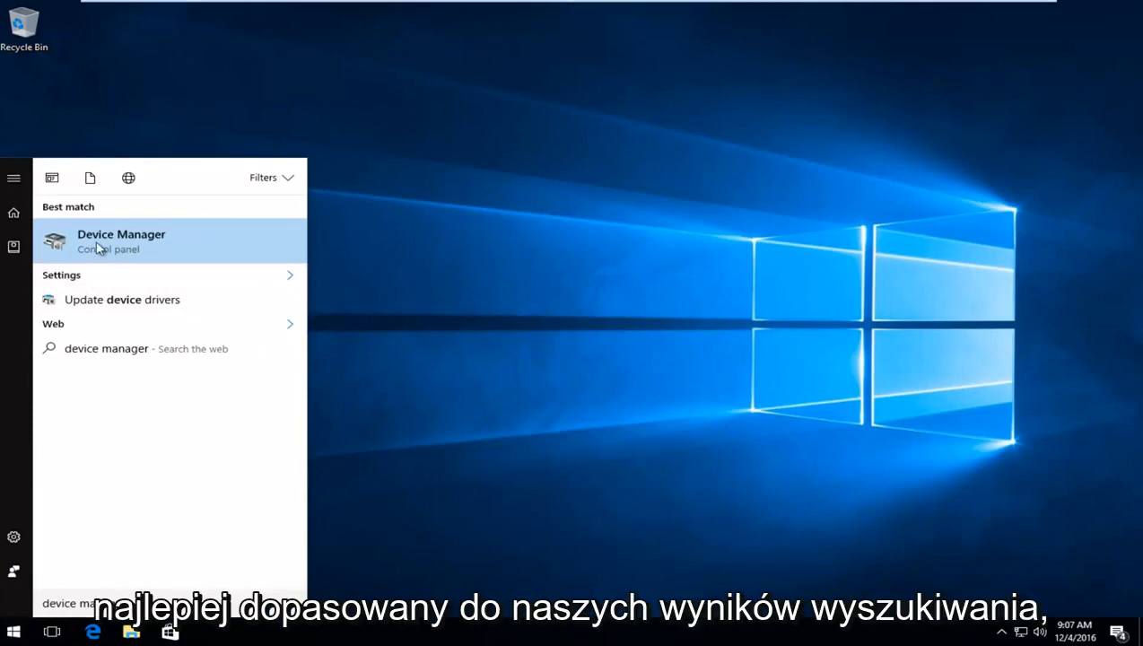
mouse_move(160, 248)
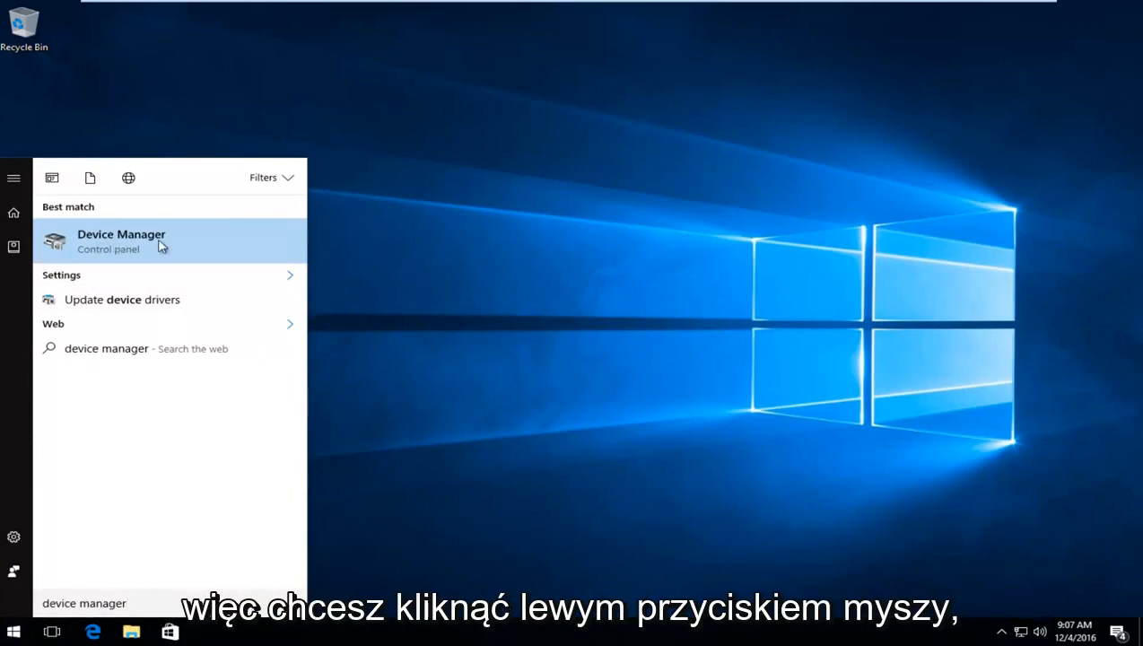
left_click(122, 240)
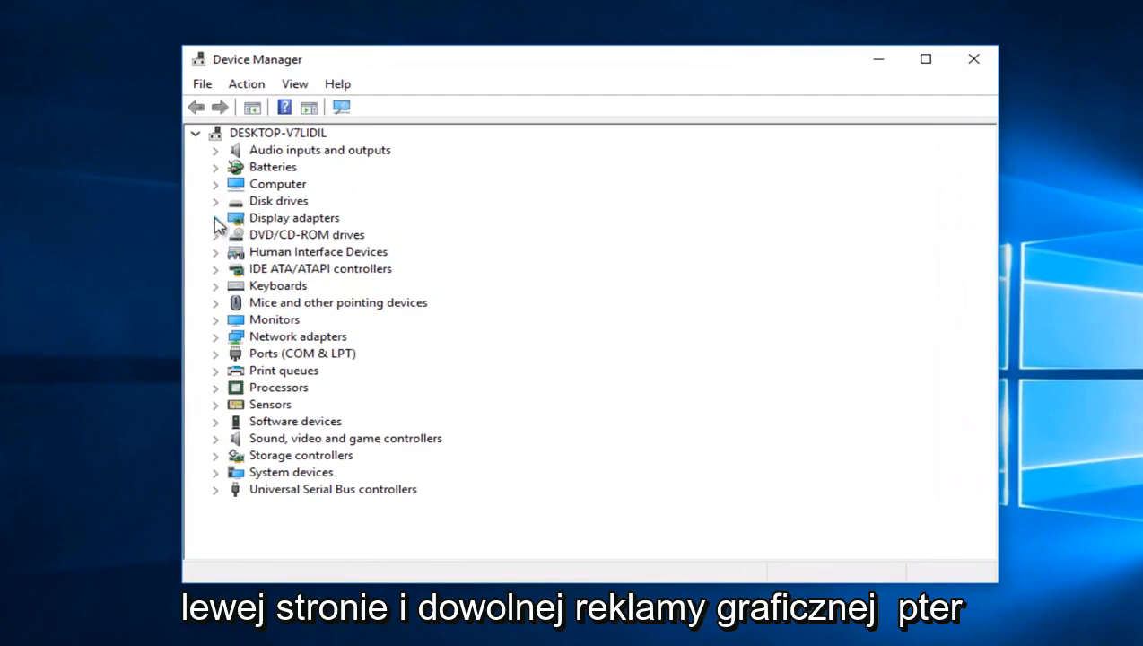
Step: Start Update Driver Software for the VMware SVGA 3D display adapter via its context menu
left_click(215, 217)
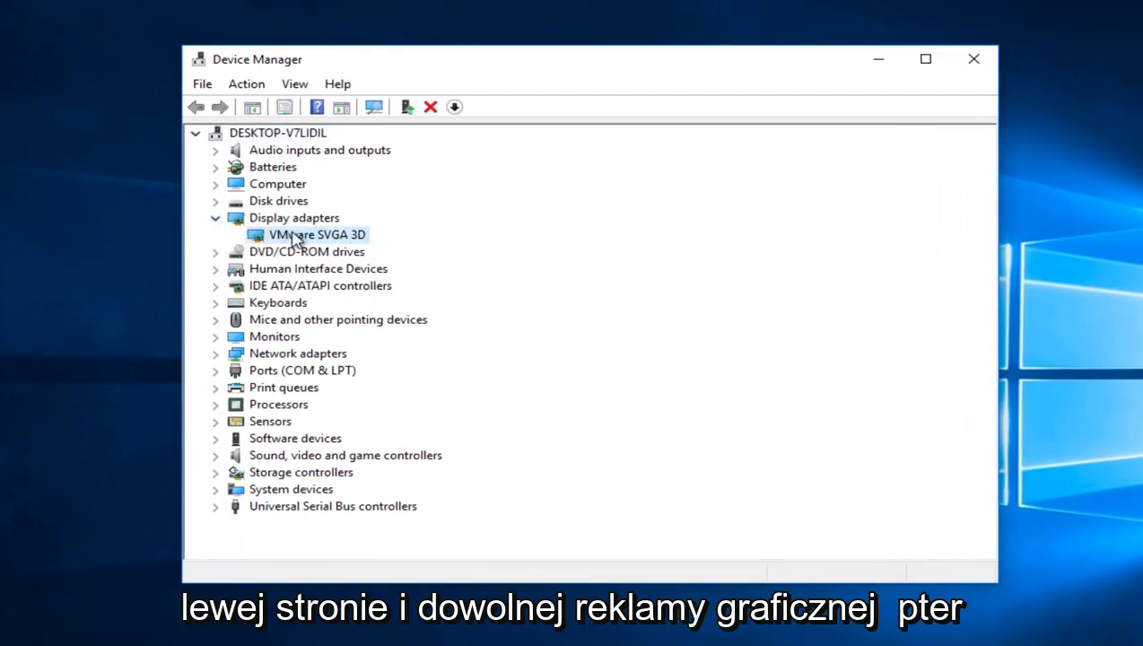
right_click(317, 234)
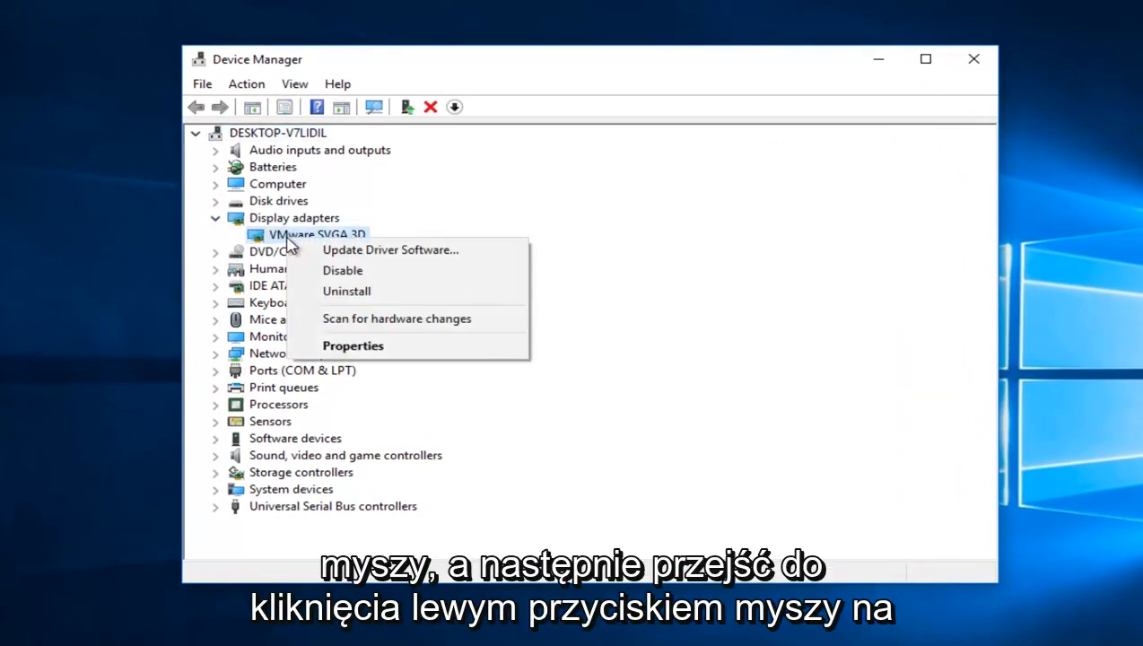
mouse_move(391, 249)
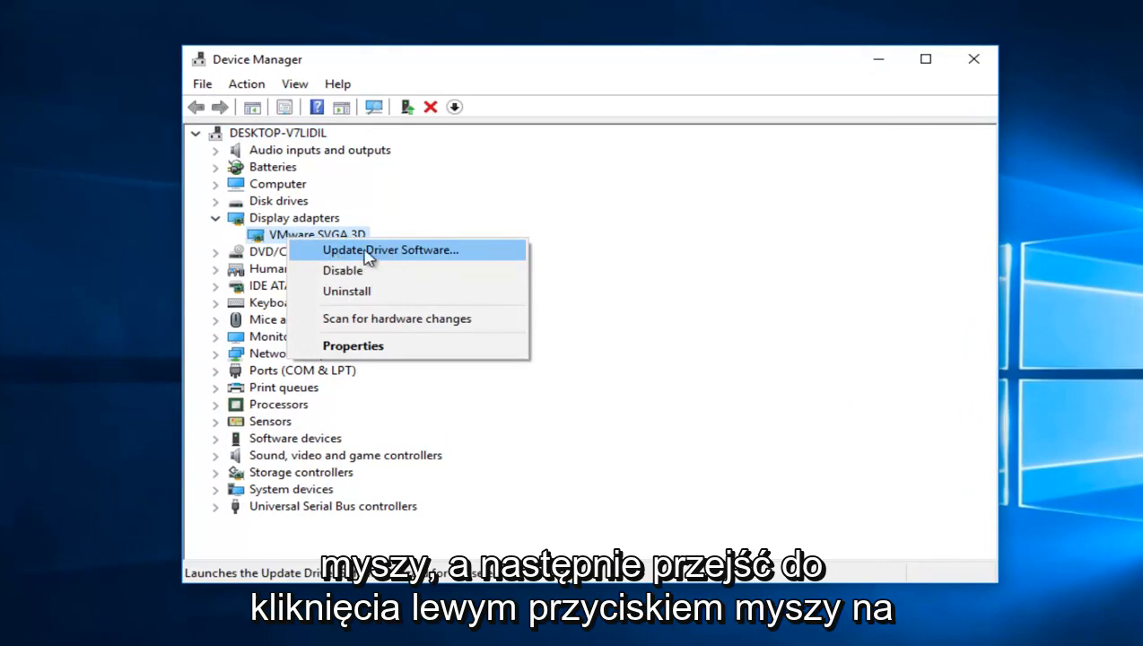
left_click(391, 249)
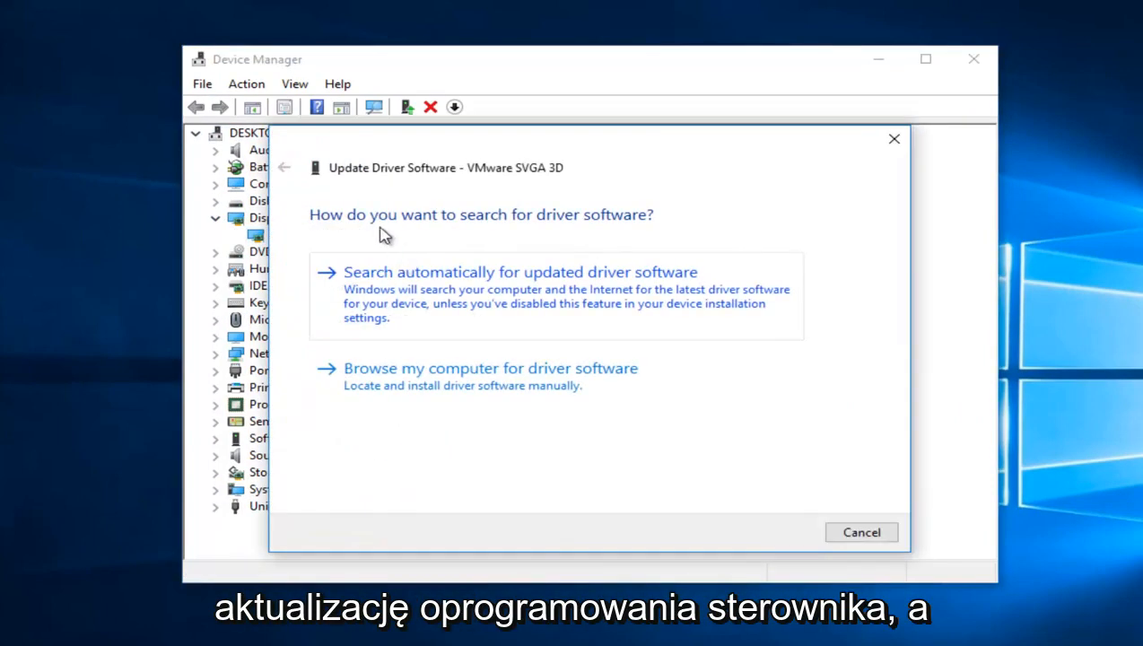
mouse_move(591, 223)
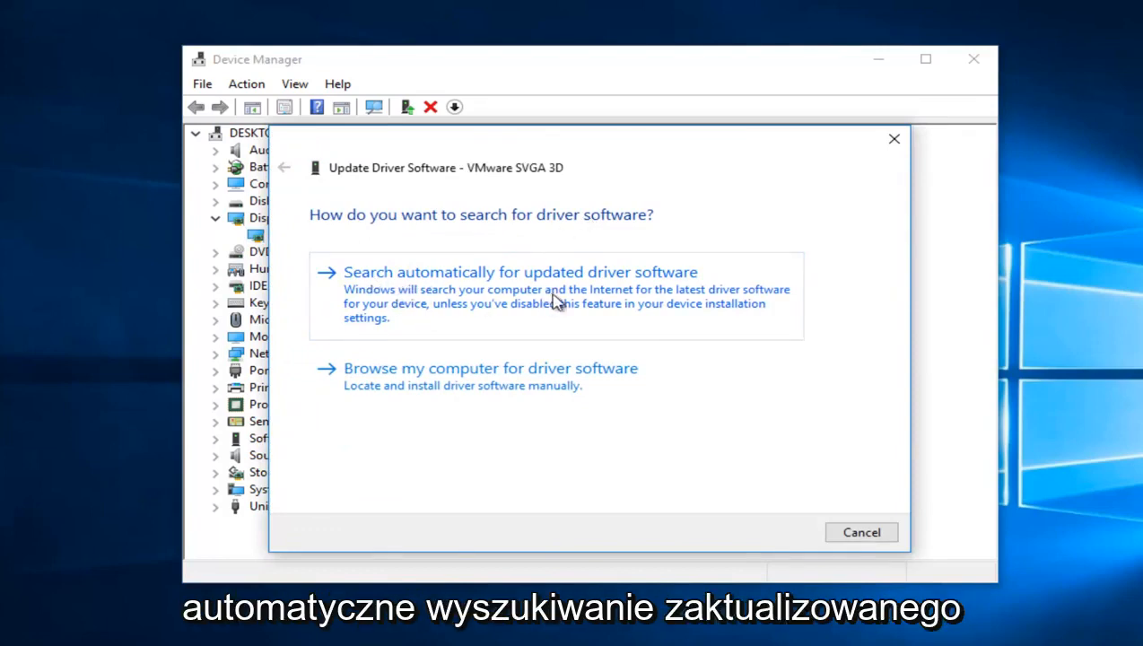
mouse_move(512, 305)
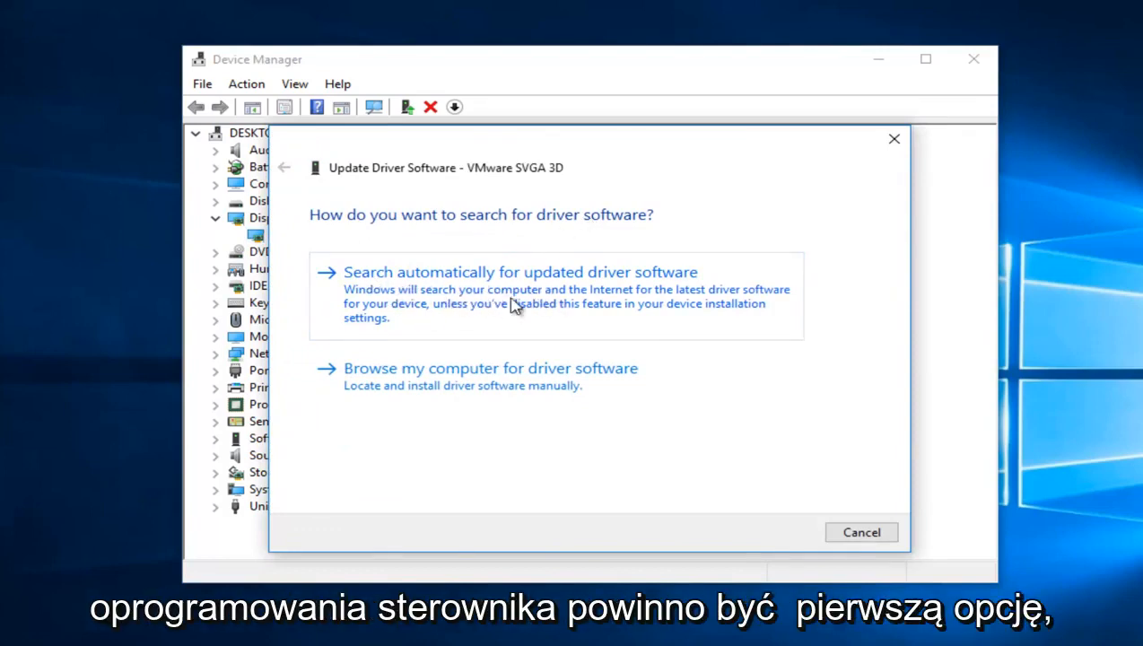
Step: Search automatically for an updated VMware SVGA 3D driver, then go back to the search choices
left_click(521, 272)
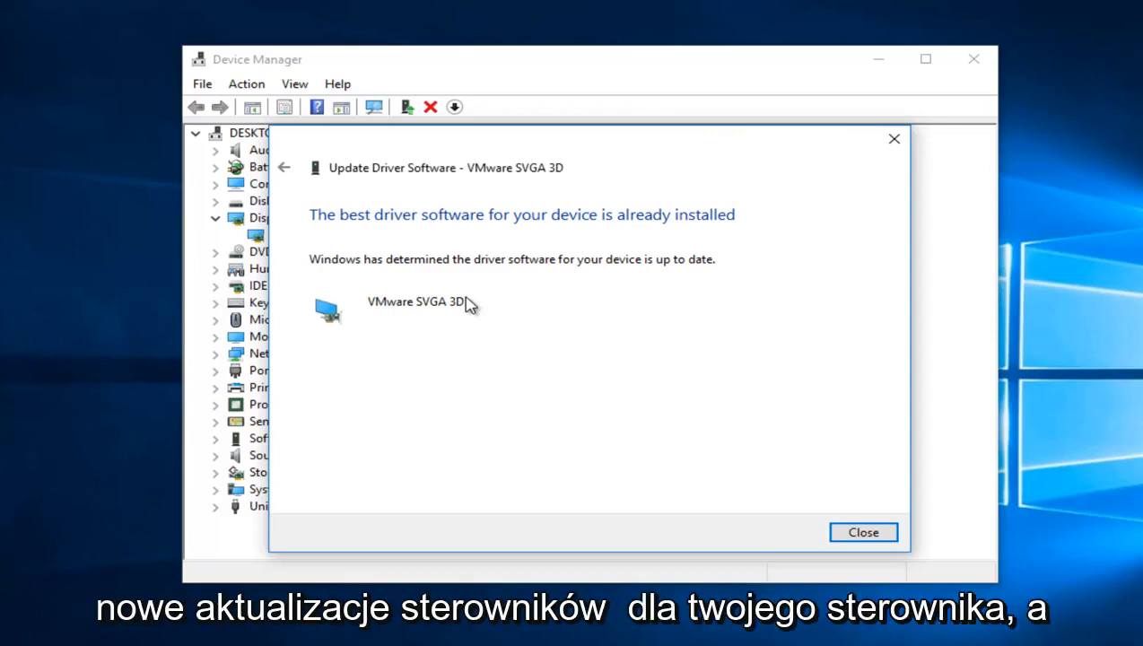
mouse_move(456, 286)
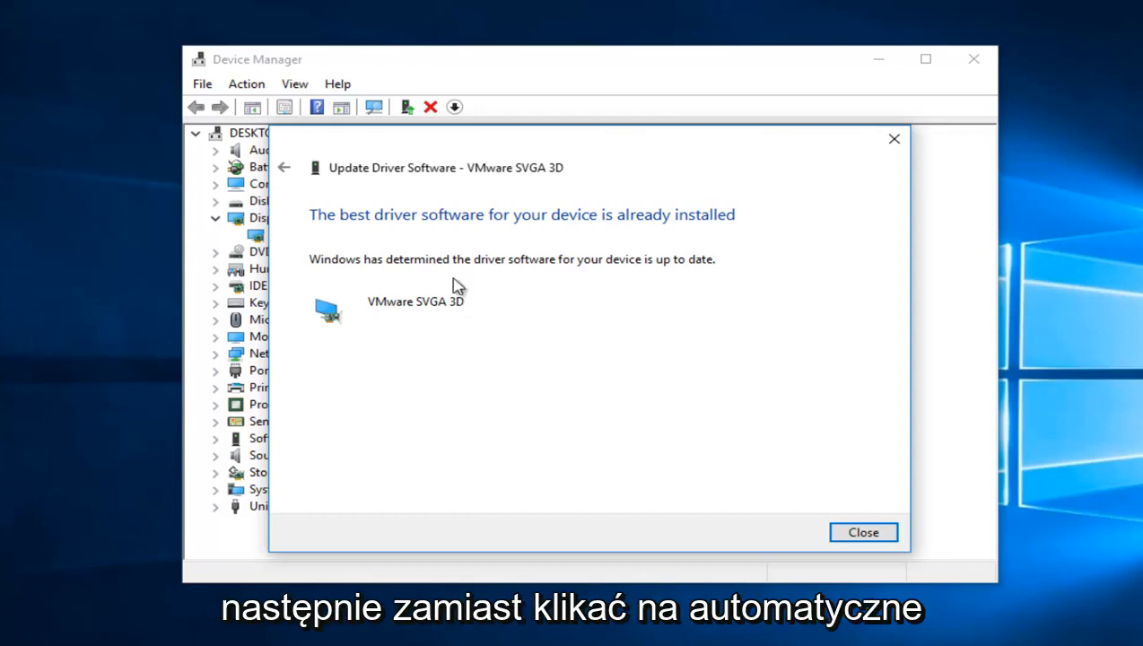
left_click(283, 166)
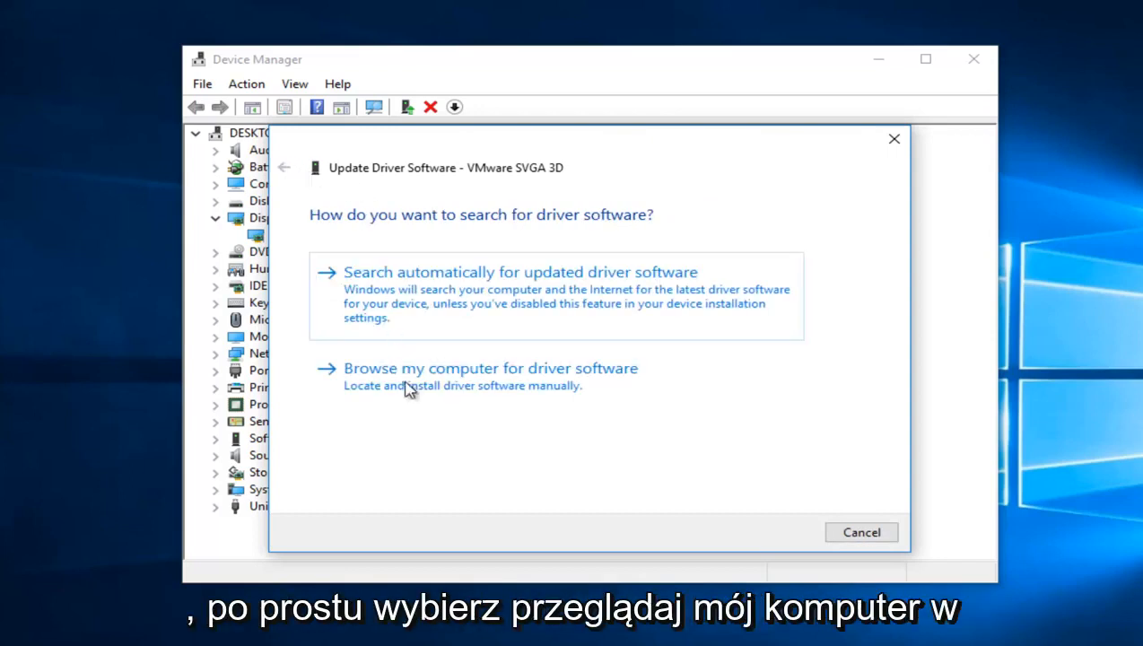